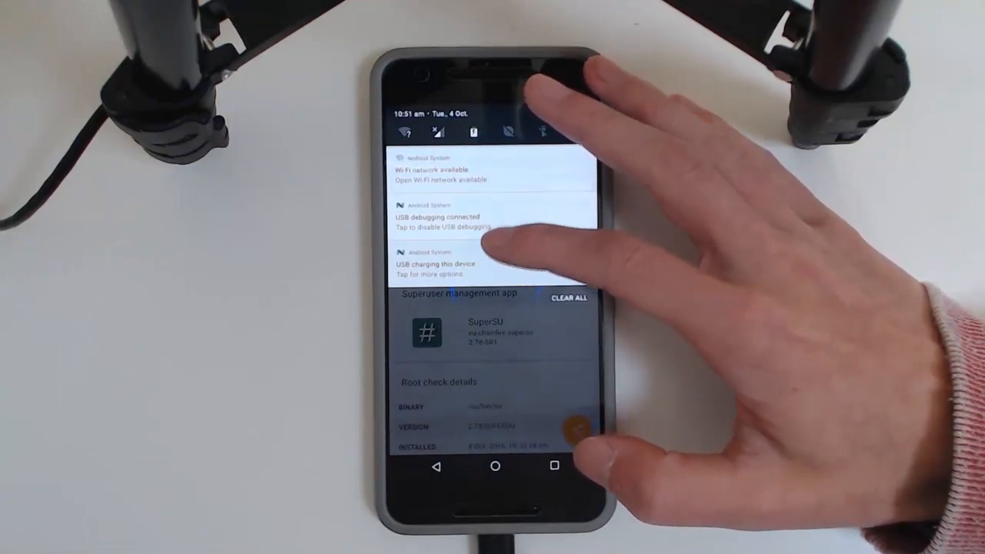
# Tap the USB charging notification to switch the phone to file transfer mode
pyautogui.click(438, 270)
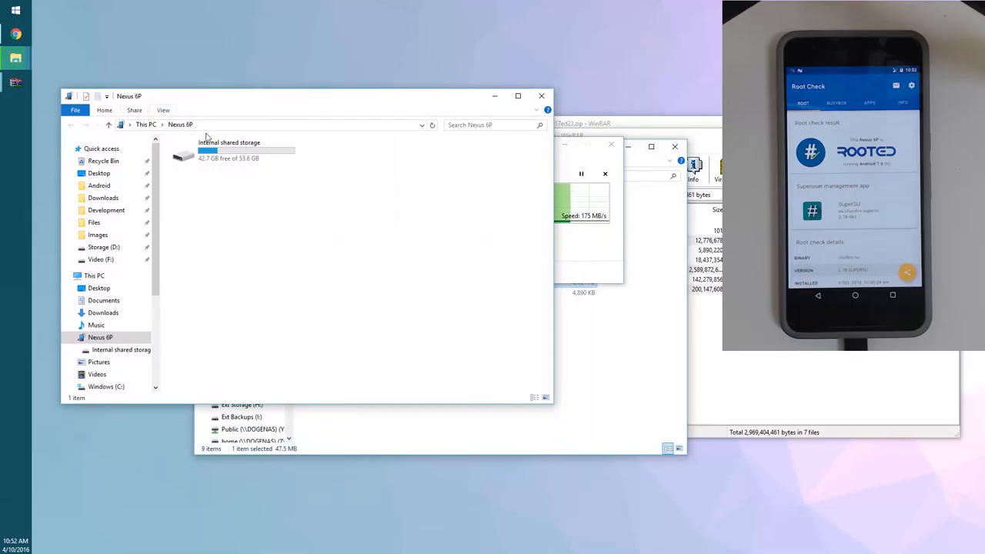
# Copy the SR1-SuperSU zip from D:\Android into the Nexus 6P's internal shared storage
pyautogui.doubleClick(228, 151)
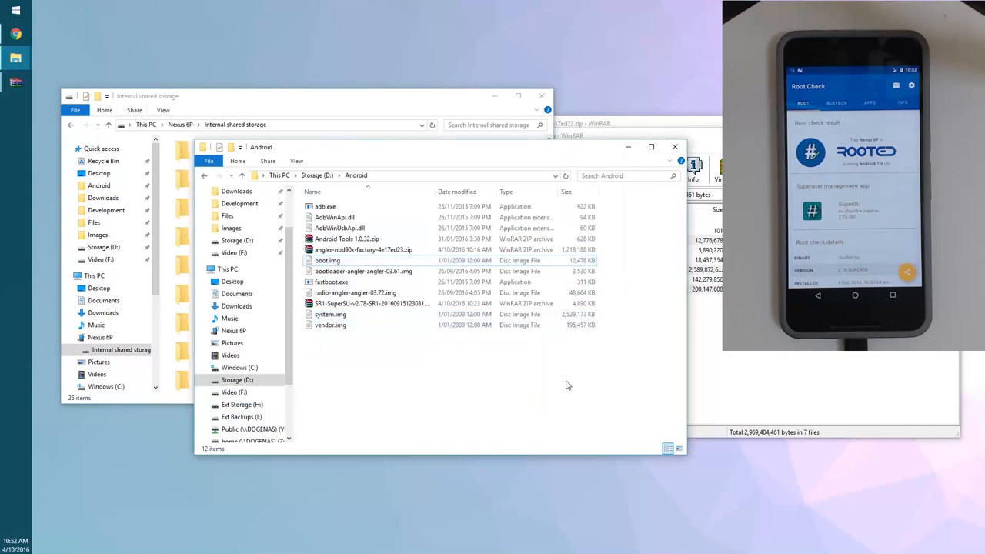
pyautogui.click(372, 303)
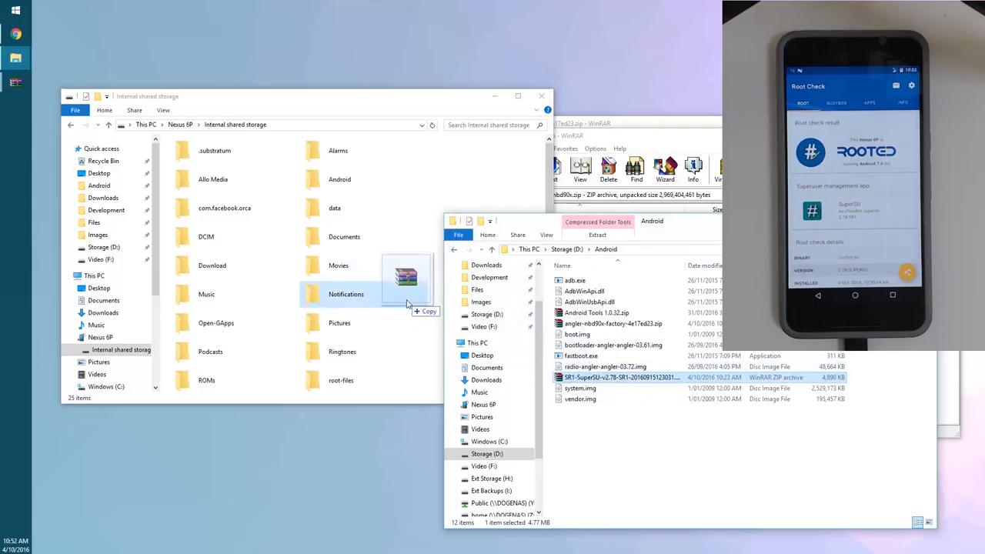
pyautogui.moveTo(406, 277); pyautogui.dragTo(438, 200)
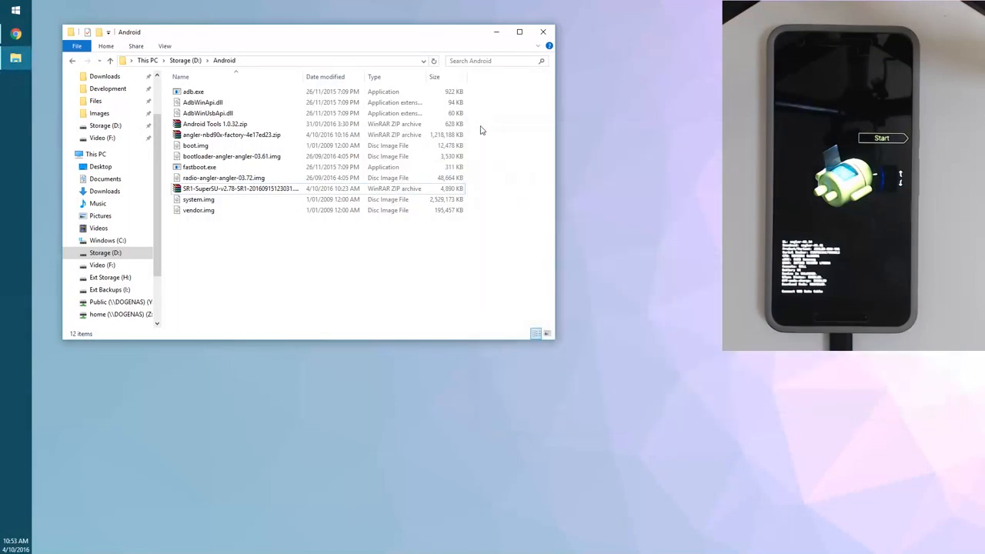
pyautogui.moveTo(347, 284)
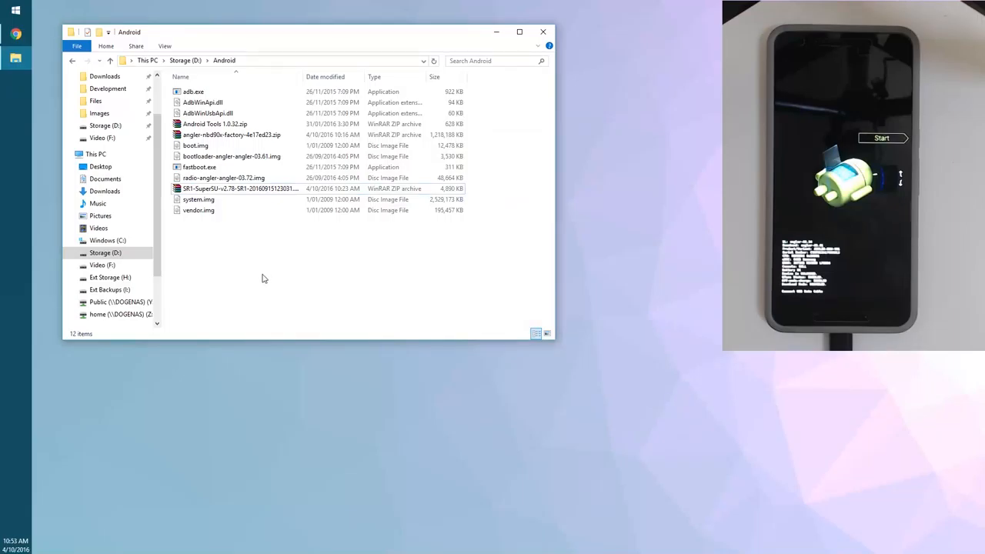
# Open a command window in the Android folder and run 'fastboot devices'
pyautogui.rightClick(261, 279)
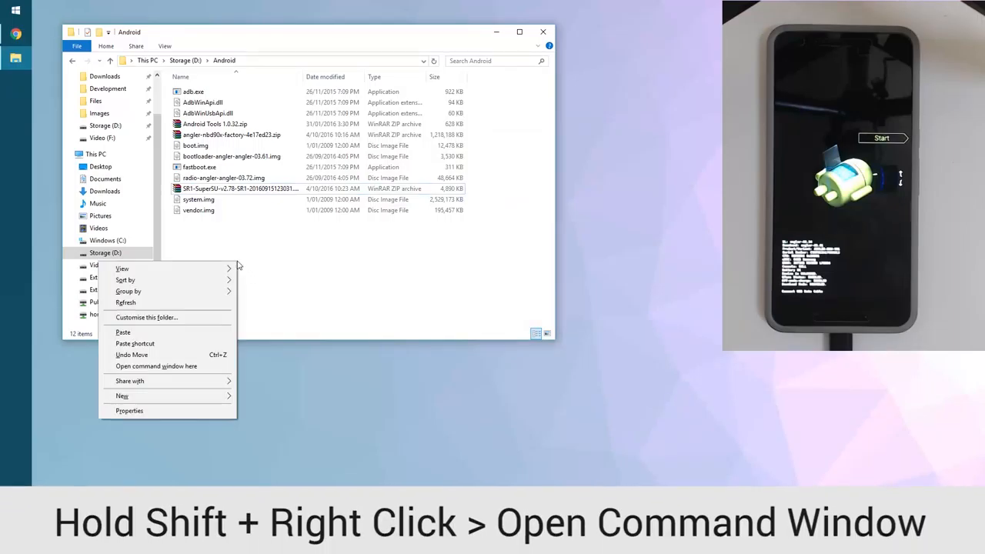
pyautogui.click(155, 366)
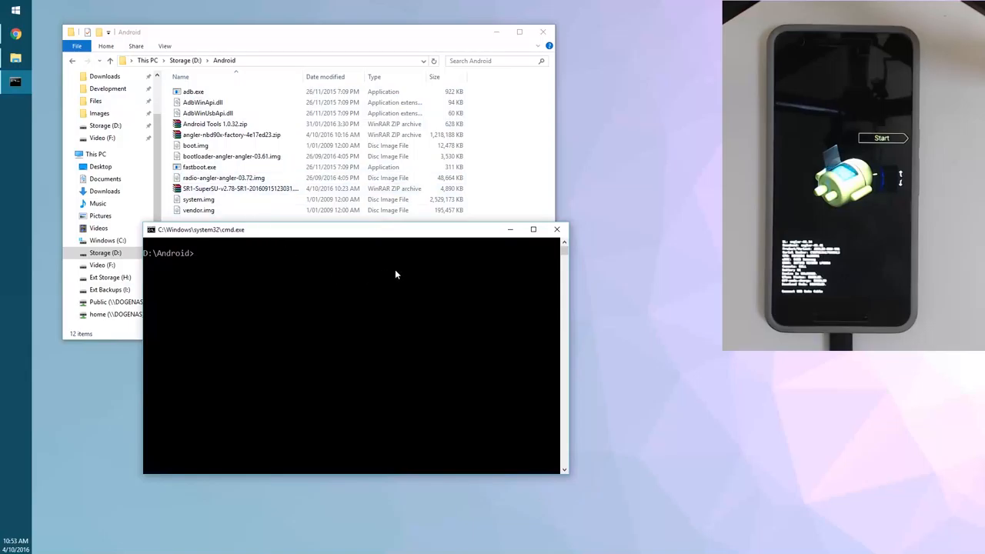
pyautogui.moveTo(391, 270)
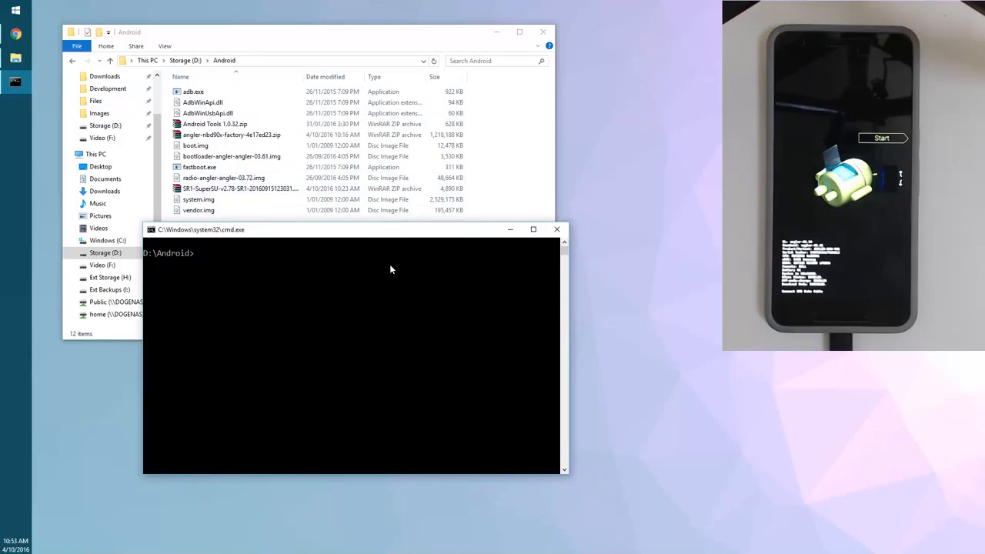
pyautogui.write('fastboot devices')
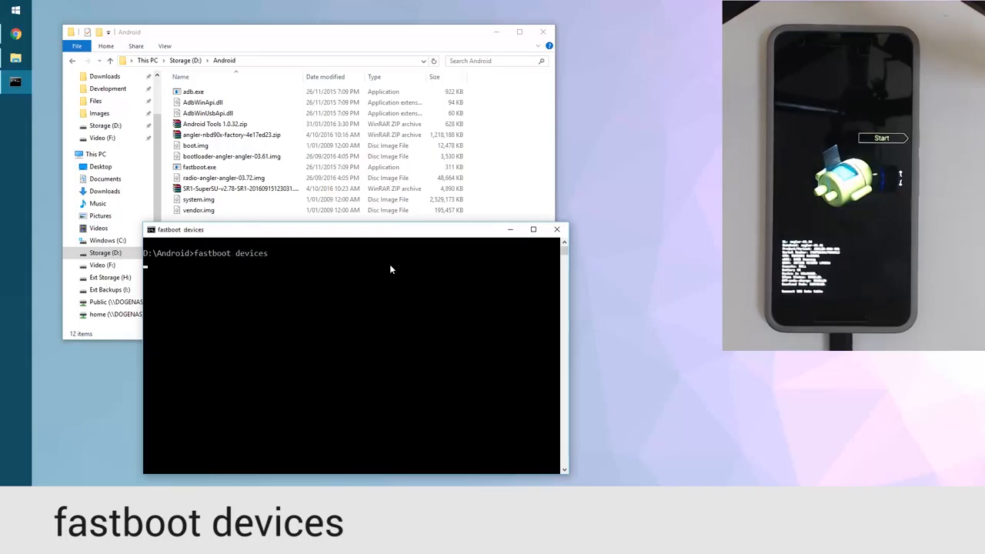
pyautogui.press('Return')
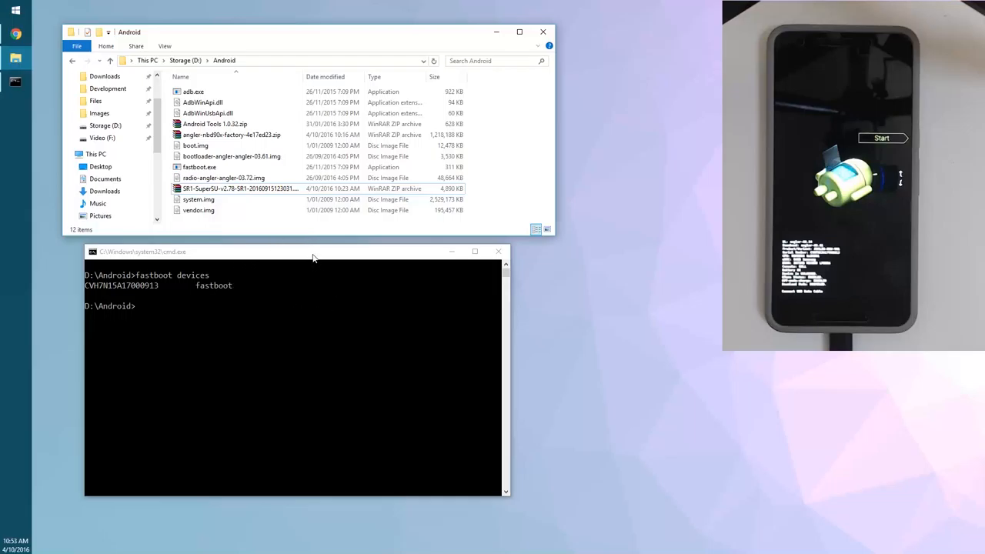
# Flash bootloader-angler-angler-03.61.img with 'fastboot flash bootloader'
pyautogui.moveTo(313, 258); pyautogui.dragTo(315, 242)
pyautogui.write('fastboot f')
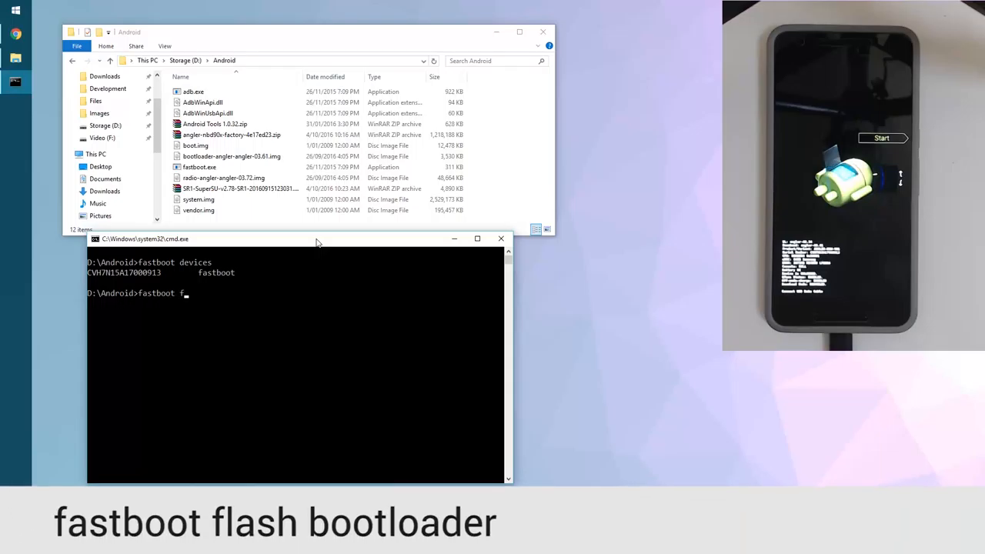
pyautogui.write('lash bootloader D:\\Android\\bootloader-angler-angler-03.61.img')
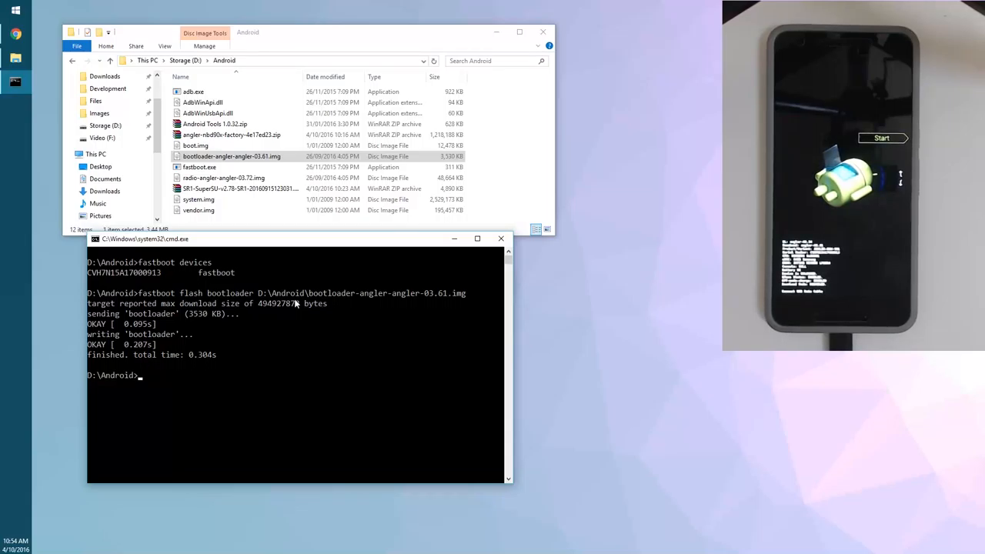
# Run 'fastboot reboot-bootloader' to restart the phone into its bootloader
pyautogui.write('fastbo')
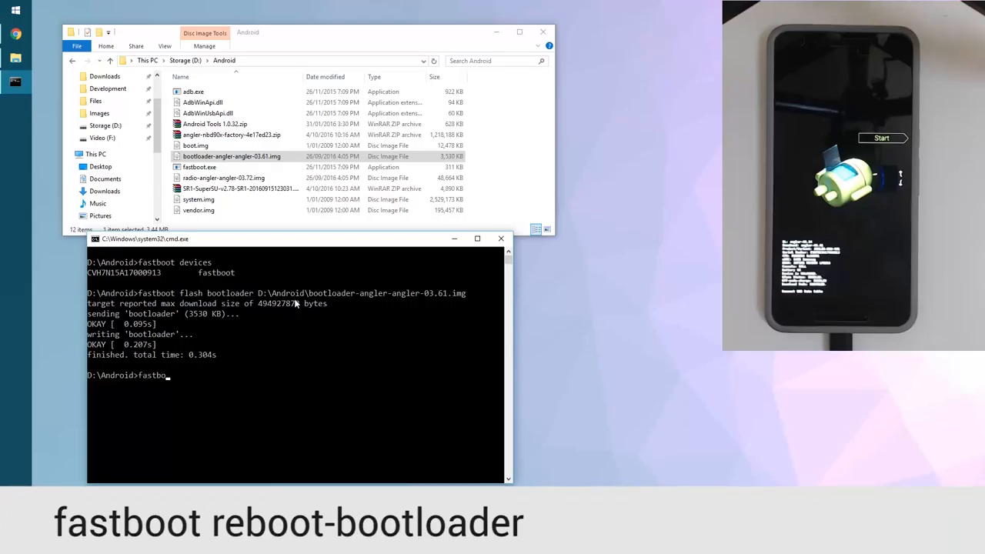
pyautogui.write('reboot-bootl')
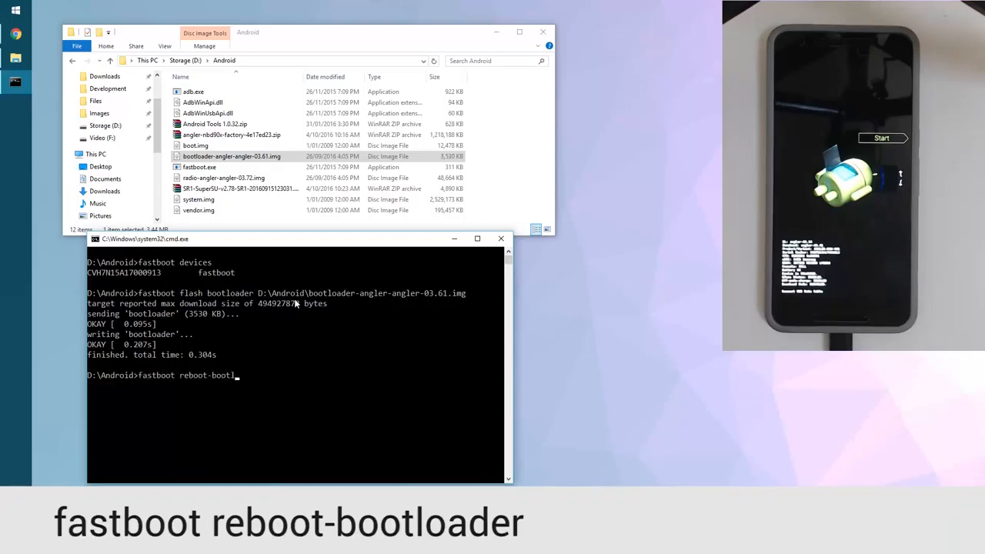
pyautogui.press('Return')
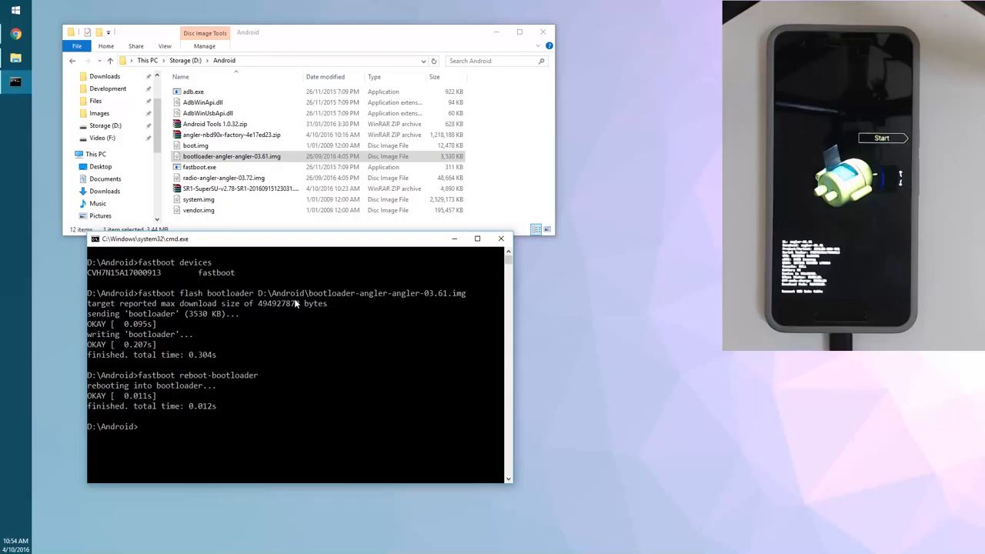
# Run 'fastboot flash radio radio-angler-angler-03.72.img' to flash the radio image
pyautogui.write('fa')
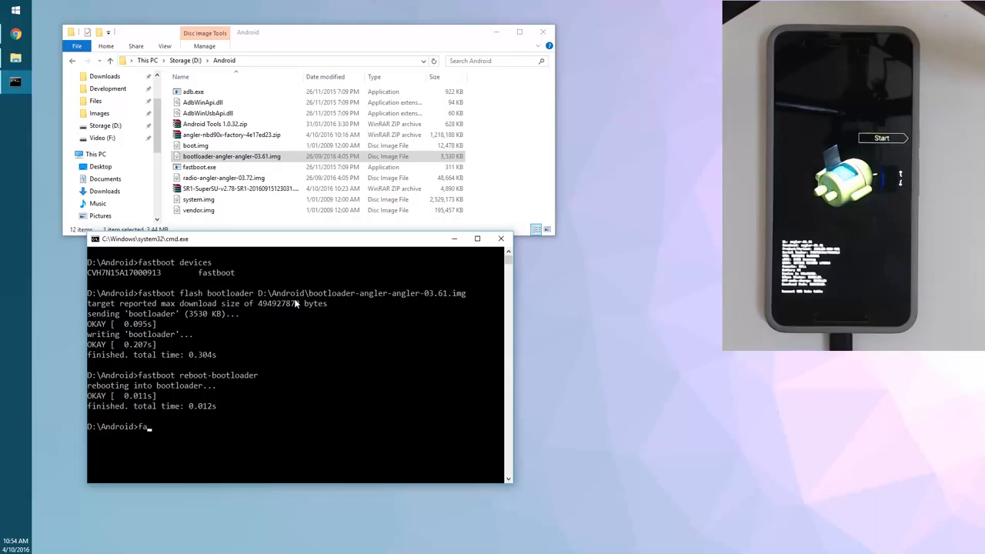
pyautogui.write('fastboot flash')
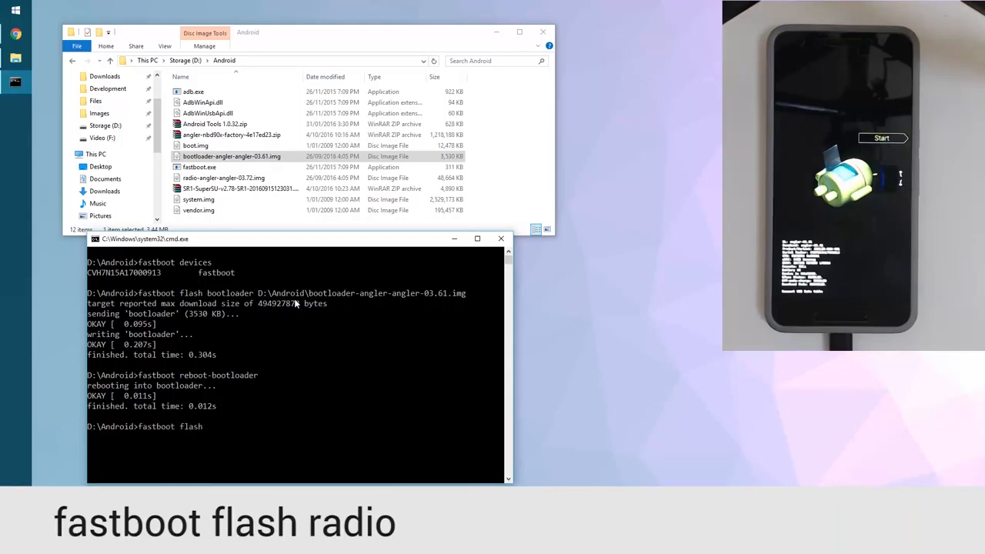
pyautogui.write('radio')
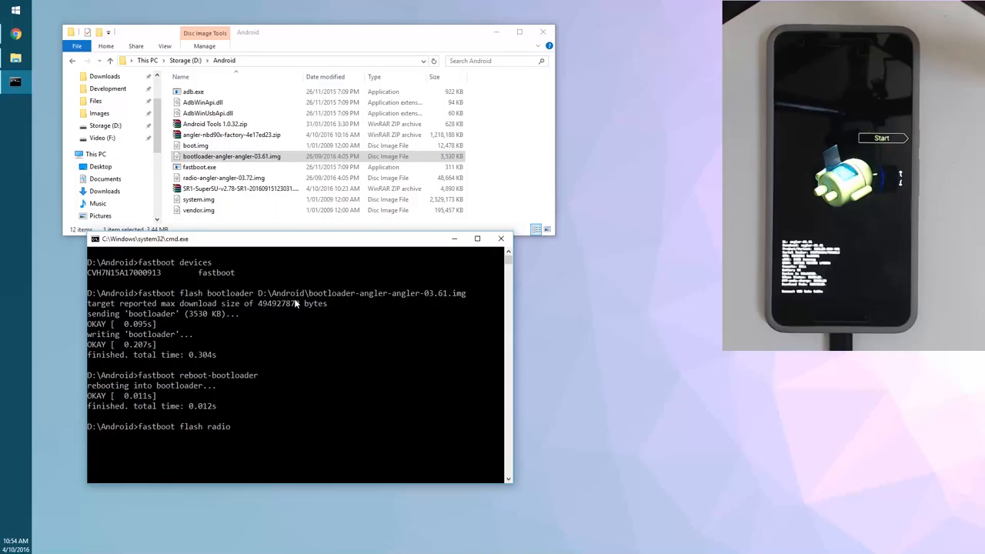
pyautogui.write('radio-angler-angler-03.72.img')
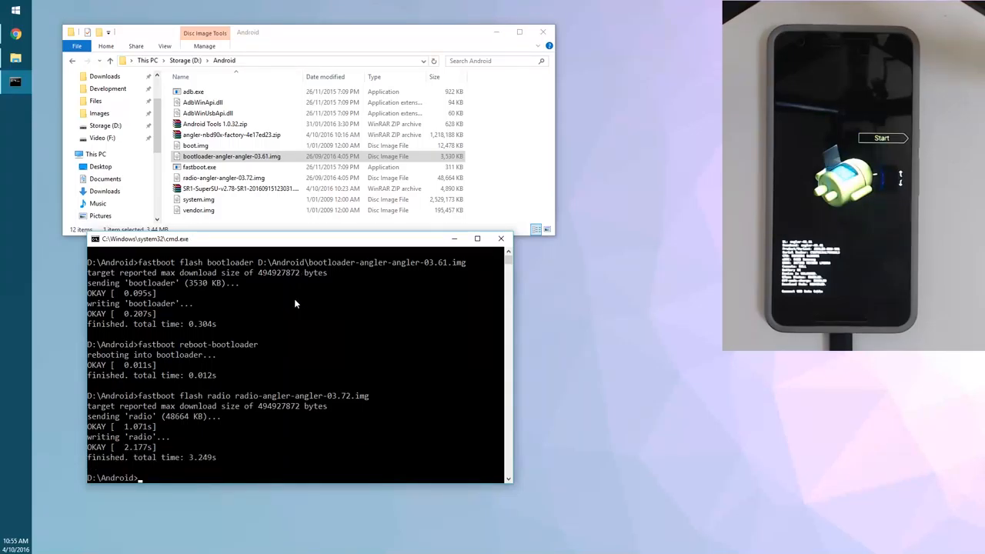
# Reboot into the bootloader and flash D:\Android\boot.img as the boot image
pyautogui.write('fastboot reboot-bootloader')
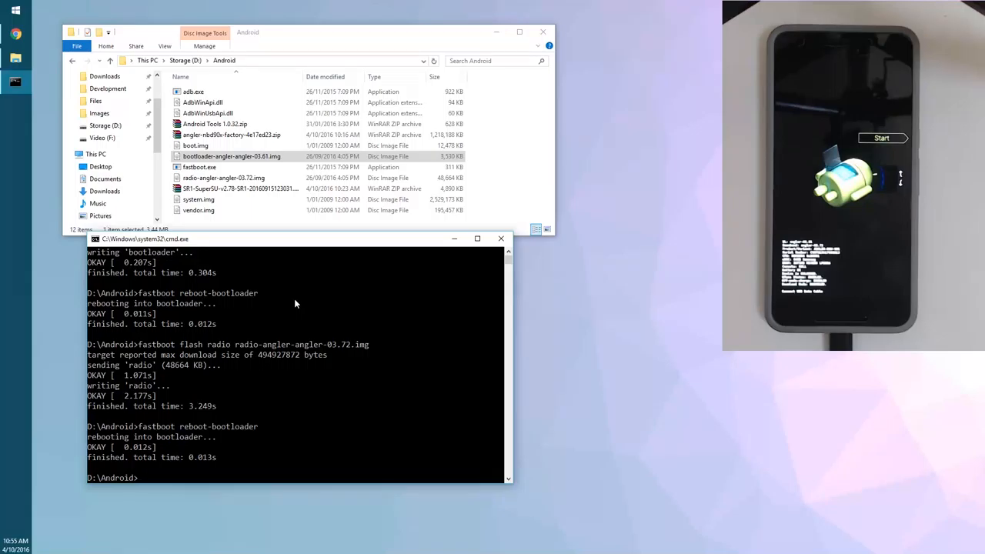
pyautogui.write('fastboot flash')
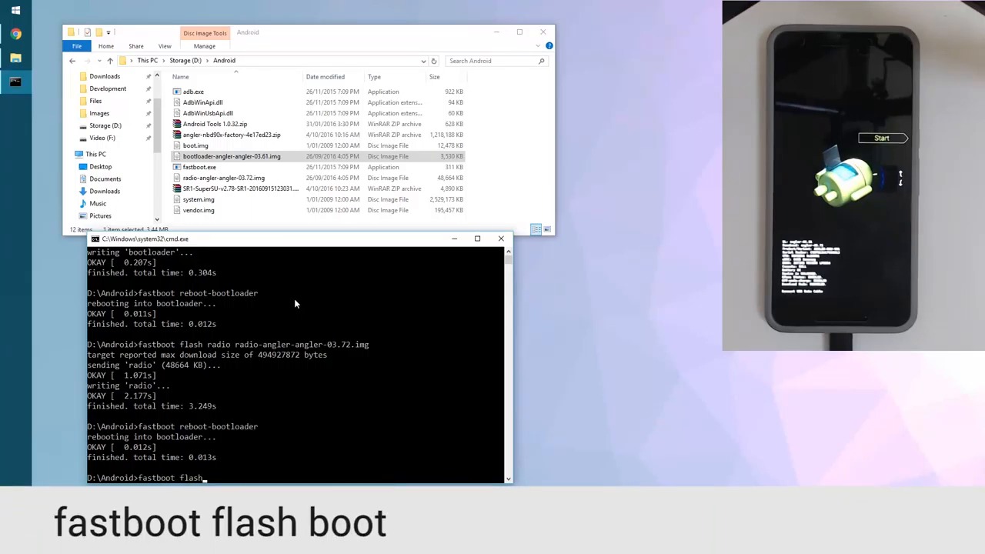
pyautogui.write('boot D:\\Android\\boot.img')
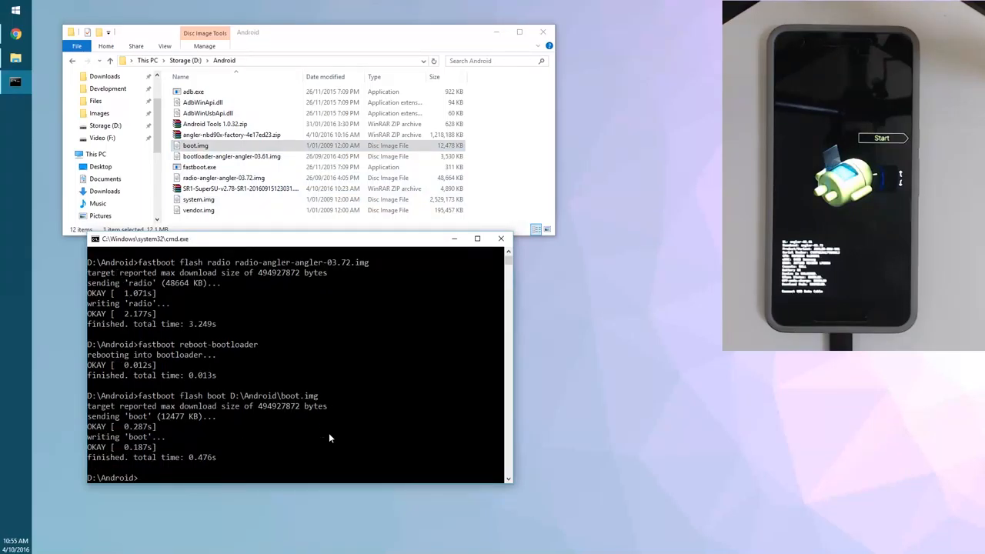
# Format the cache partition with 'fastboot format cache'
pyautogui.write('fastboot')
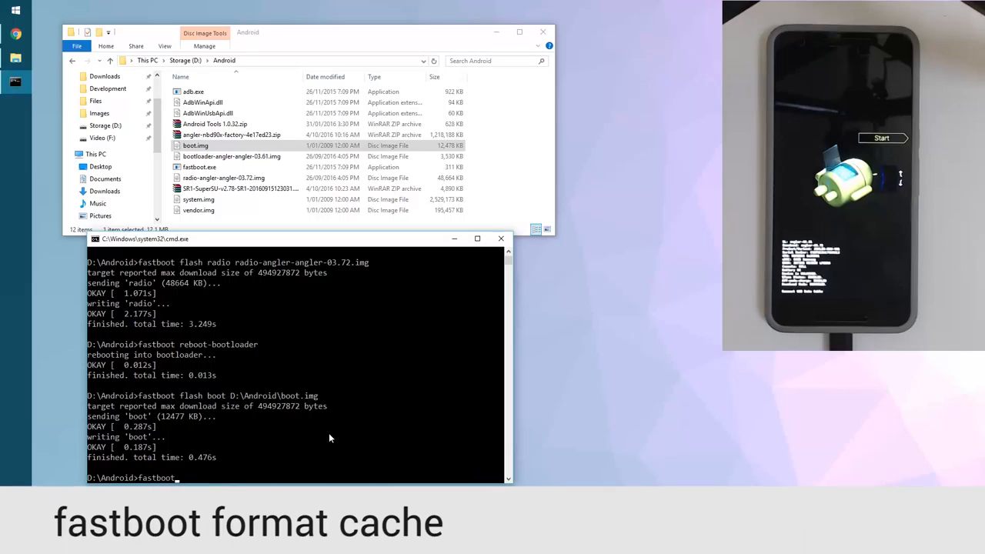
pyautogui.write('format cache')
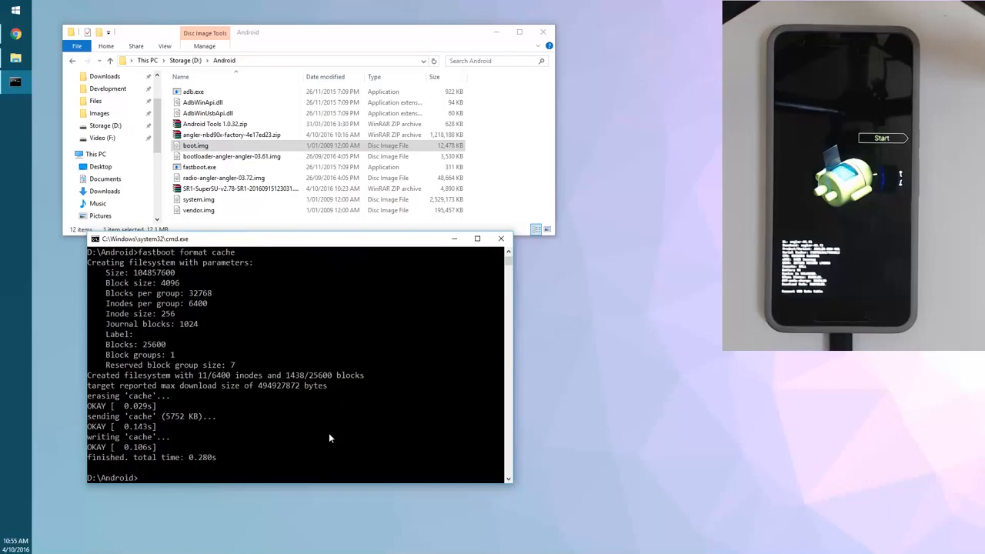
pyautogui.write('fa')
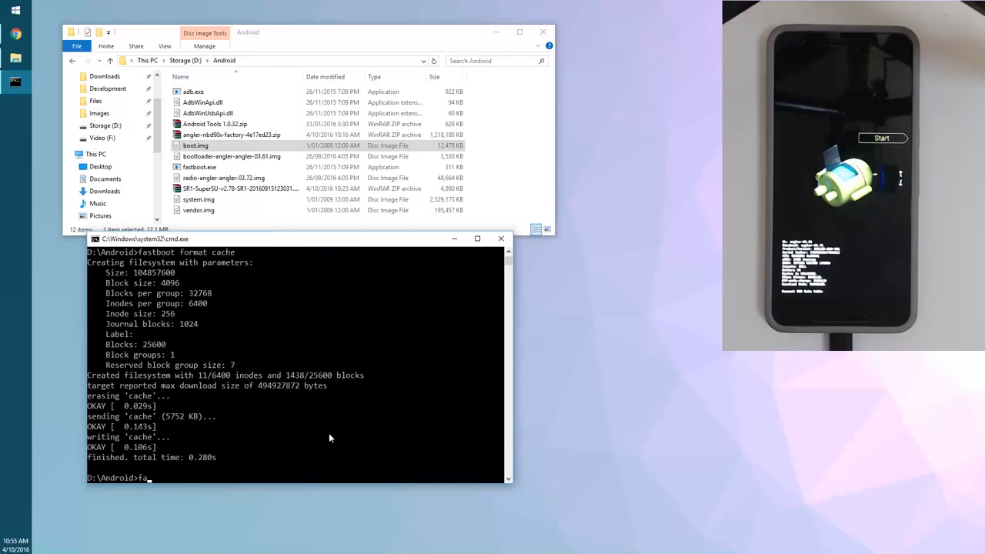
# Run 'fastboot flash system system.img' and wait for the flash to finish
pyautogui.write('fastboot flash')
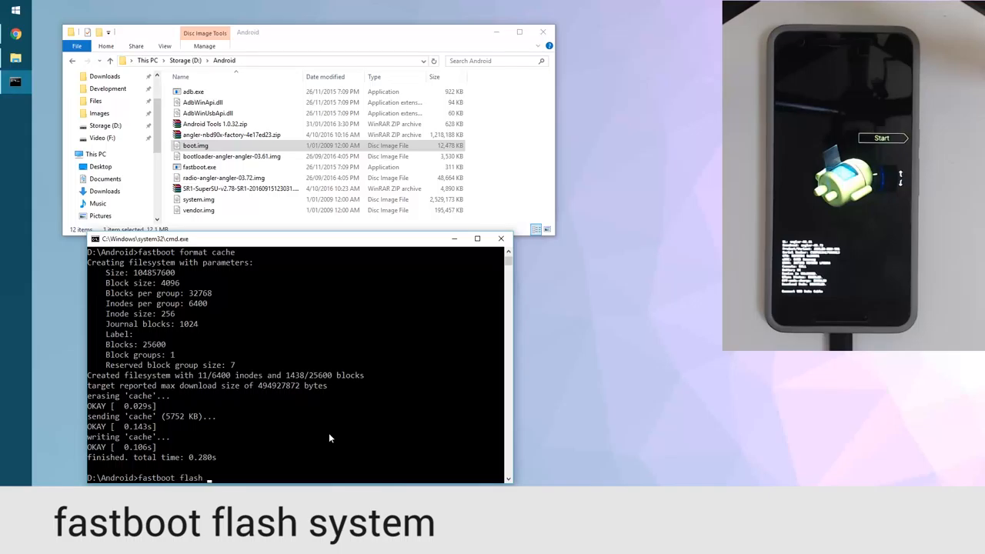
pyautogui.write('sy')
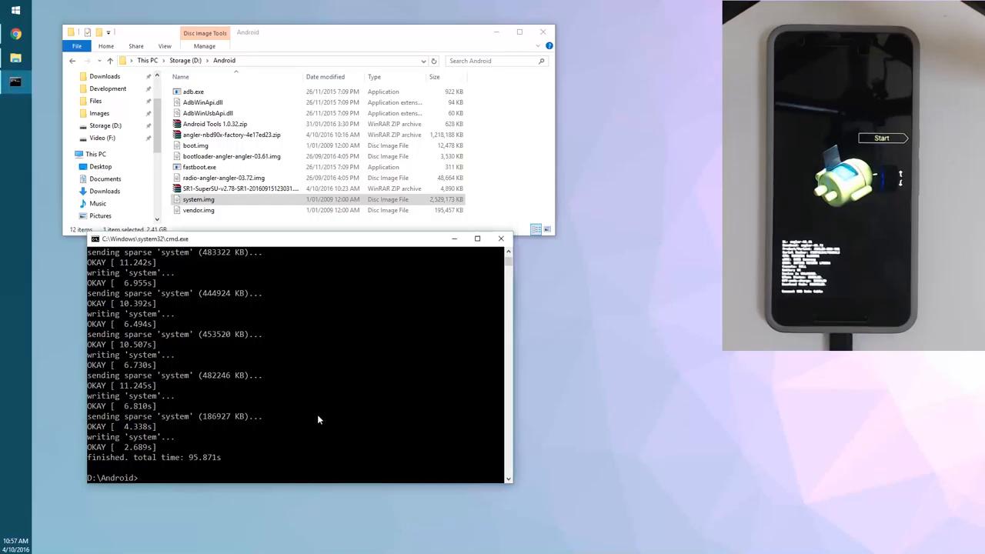
# Run 'fastboot flash vendor vendor.img' to flash the vendor image
pyautogui.write('fastboot f')
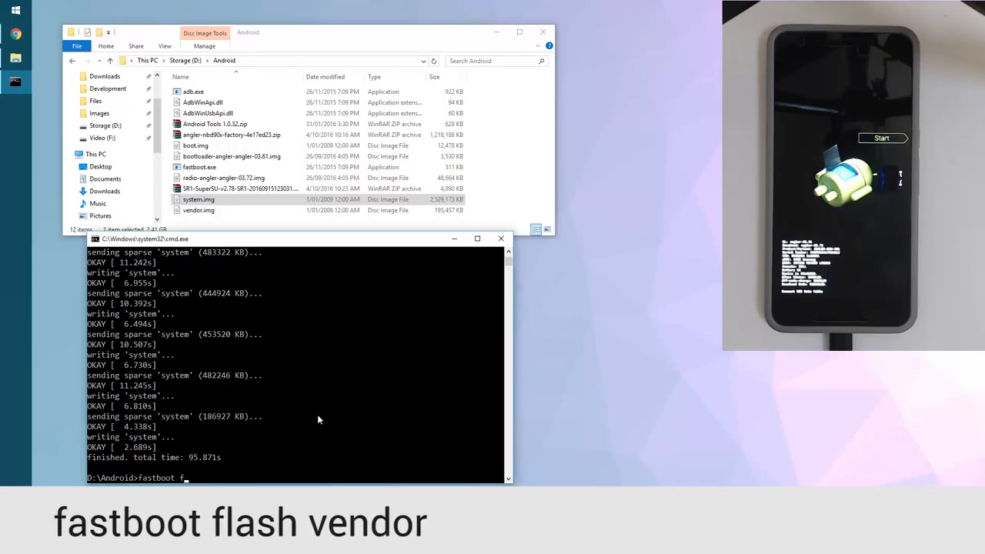
pyautogui.write('lash vendor')
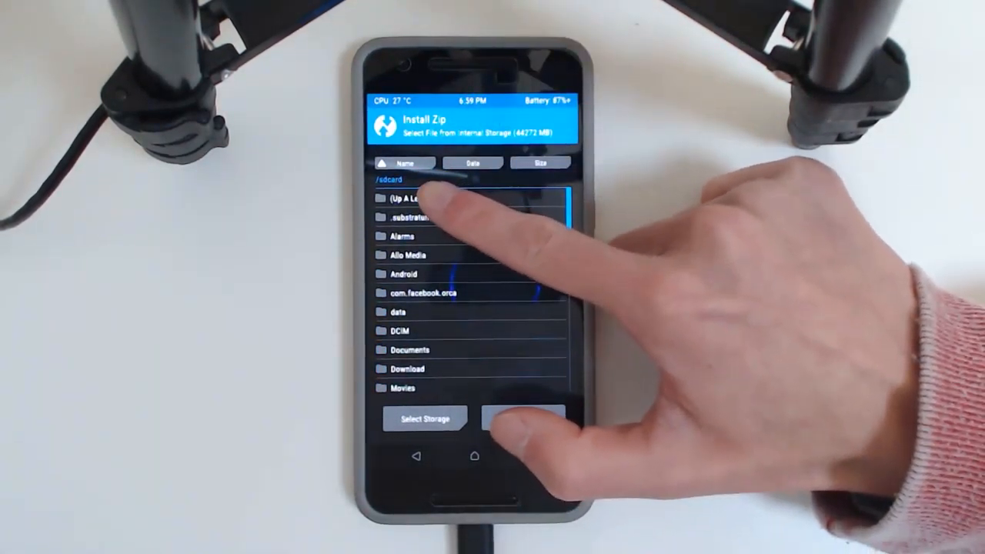
# Select the SR1-SuperSU zip from /sdcard in TWRP Install and flash it
pyautogui.scroll(-3)
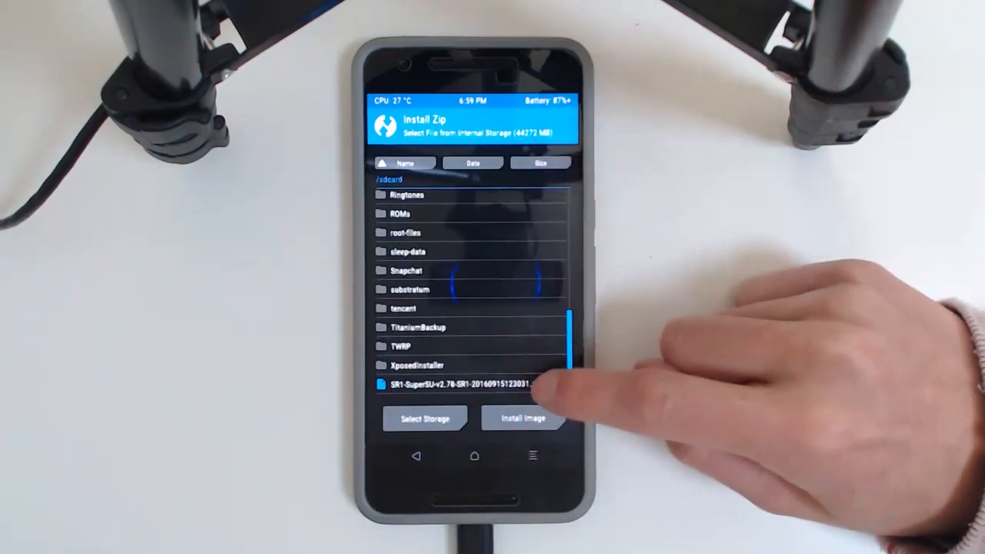
pyautogui.click(460, 383)
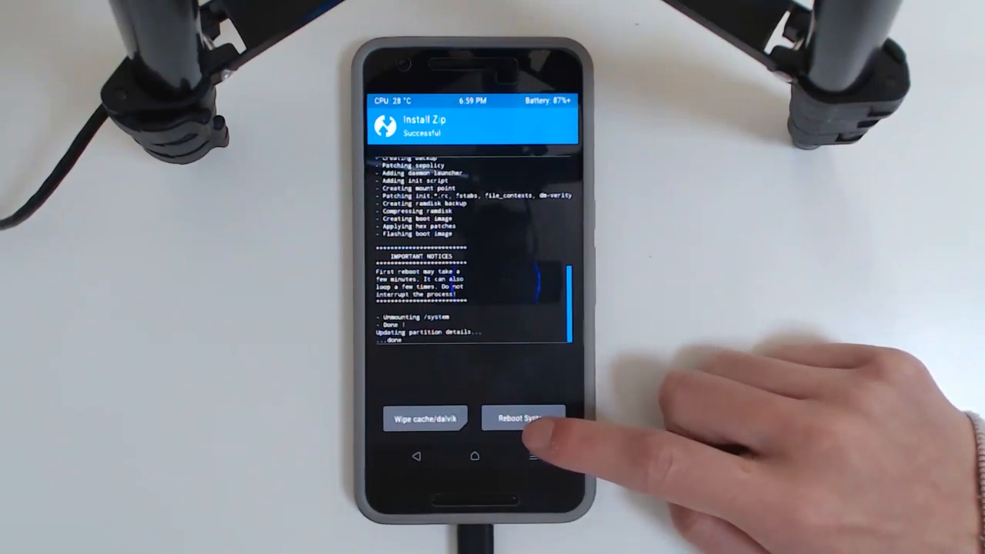
# Reboot the Nexus 6P from TWRP into Android to reach the home screen
pyautogui.click(523, 418)
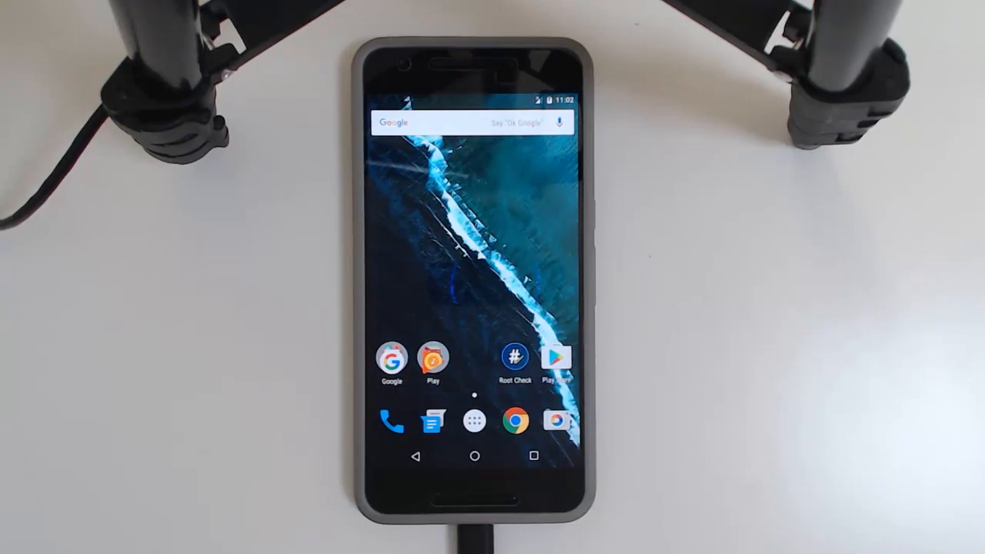
# Launch the Root Check app from the home screen icon
pyautogui.click(514, 358)
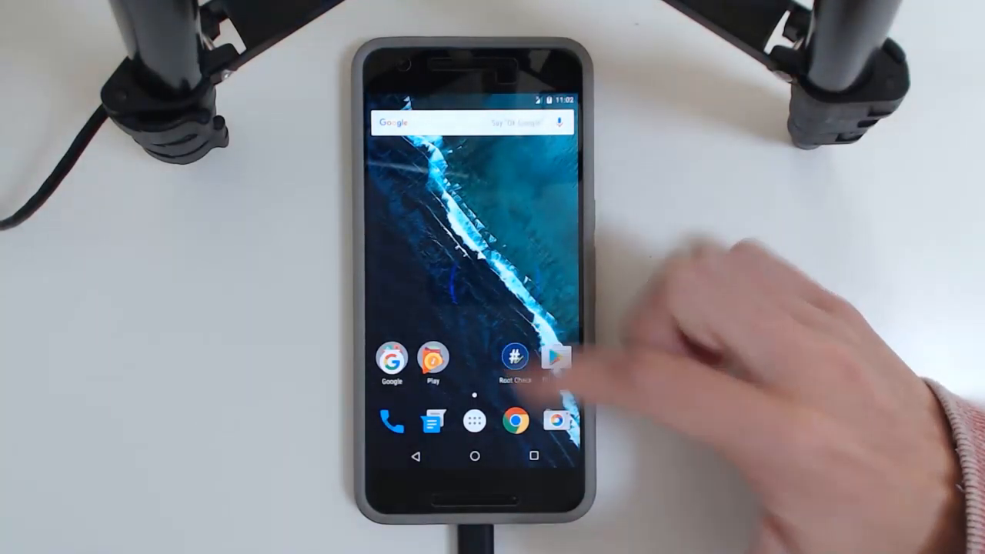
pyautogui.click(514, 360)
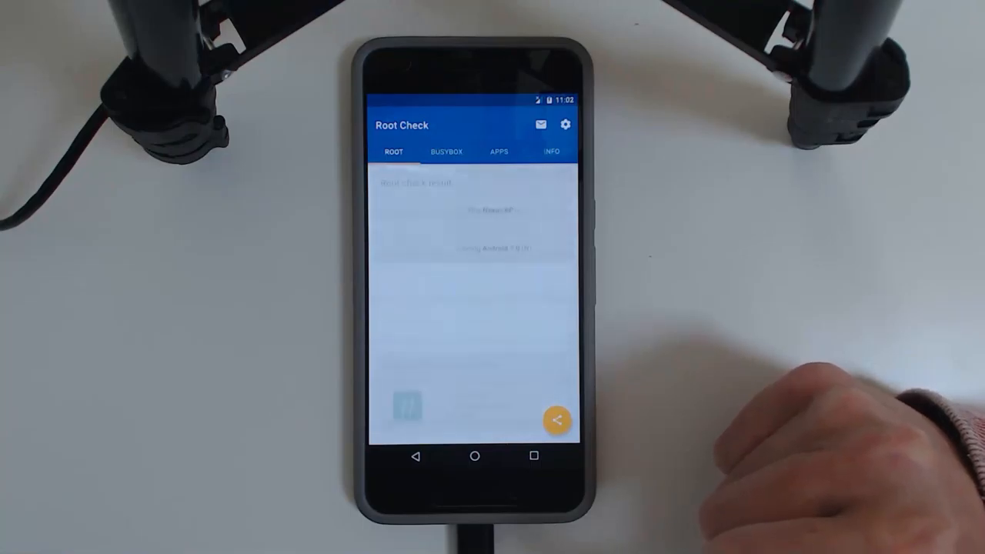